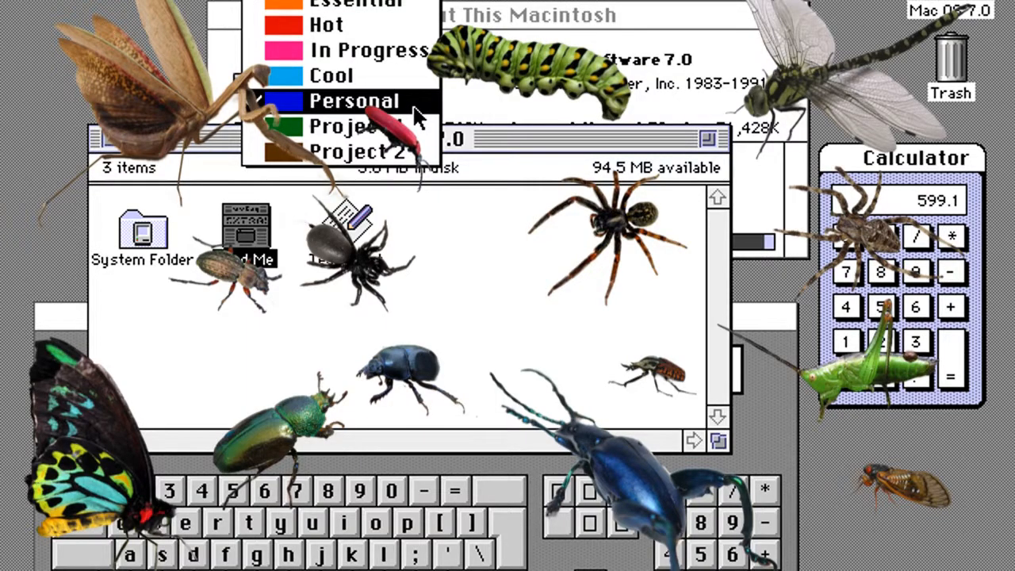
Advance the presentation to the Rhapsody Developer Release 2 login screen with empty fields
left_click(353, 100)
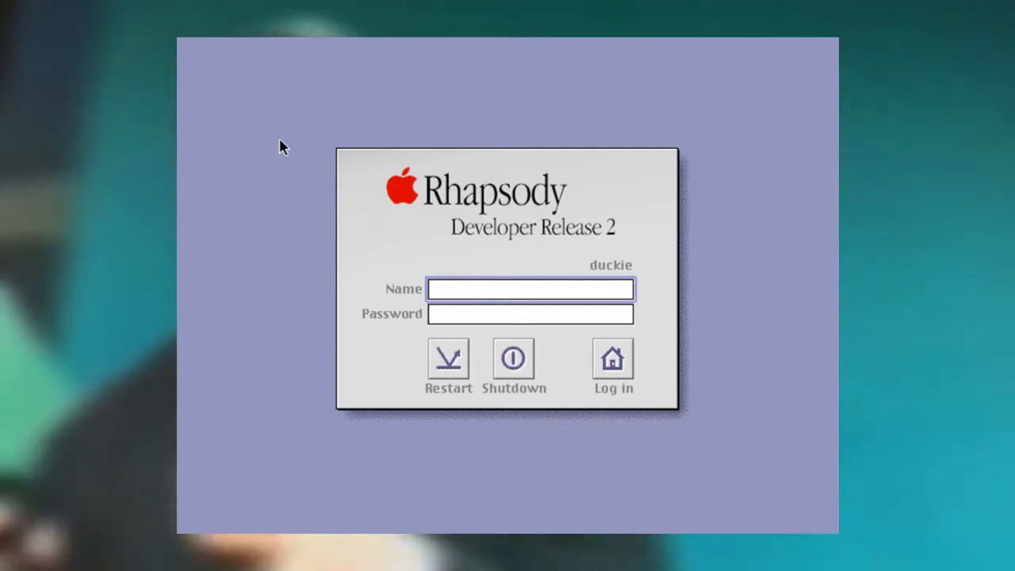
Advance to the Mac OS X architecture diagram: User Experience, Frameworks, Graphics, Darwin
left_click(612, 359)
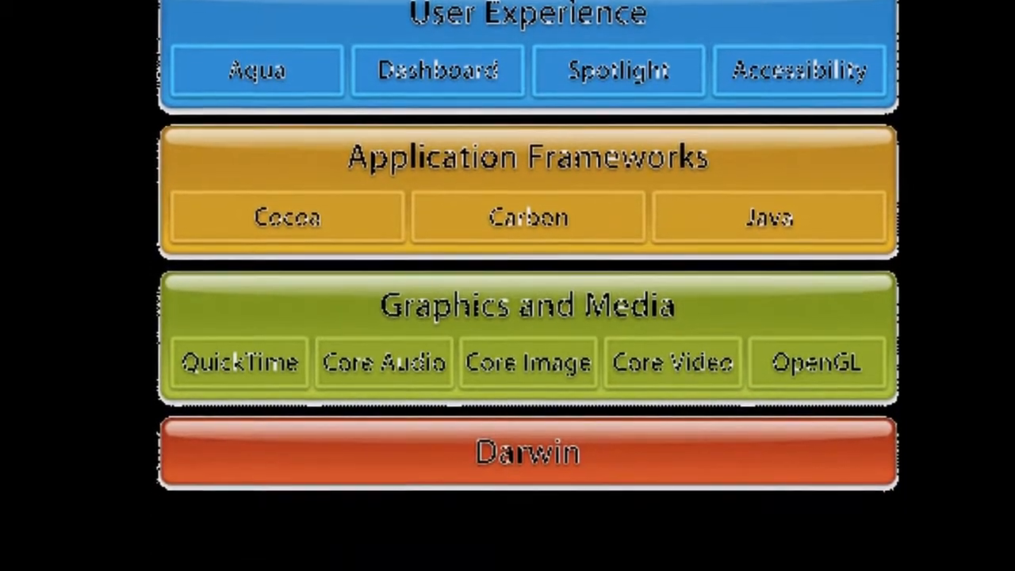
Scroll to the Mac OS X 10.1 About This Mac window showing 320 MB and PowerPC G4
scroll("down", 3)
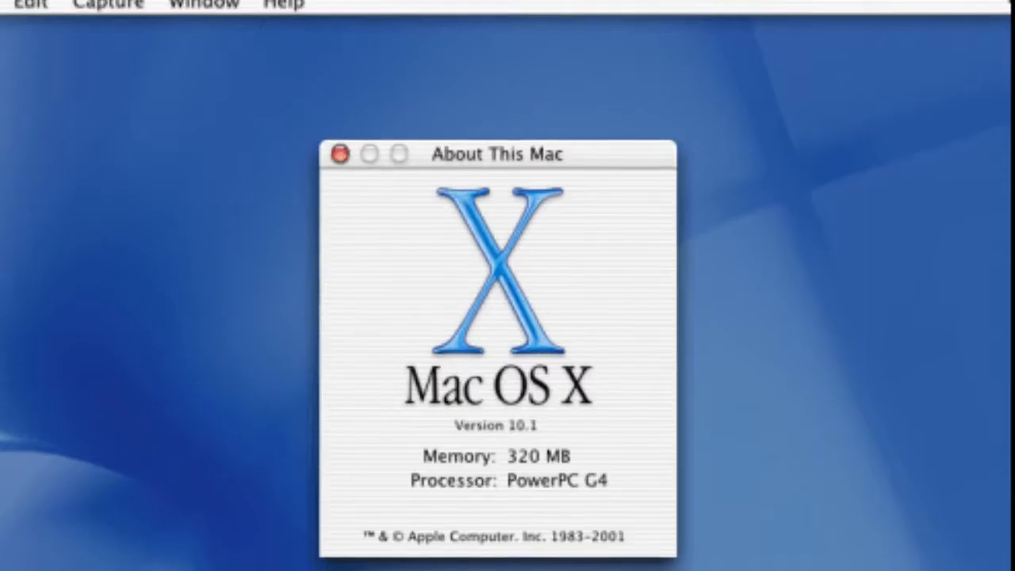
left_click_drag(492, 153, 497, 118)
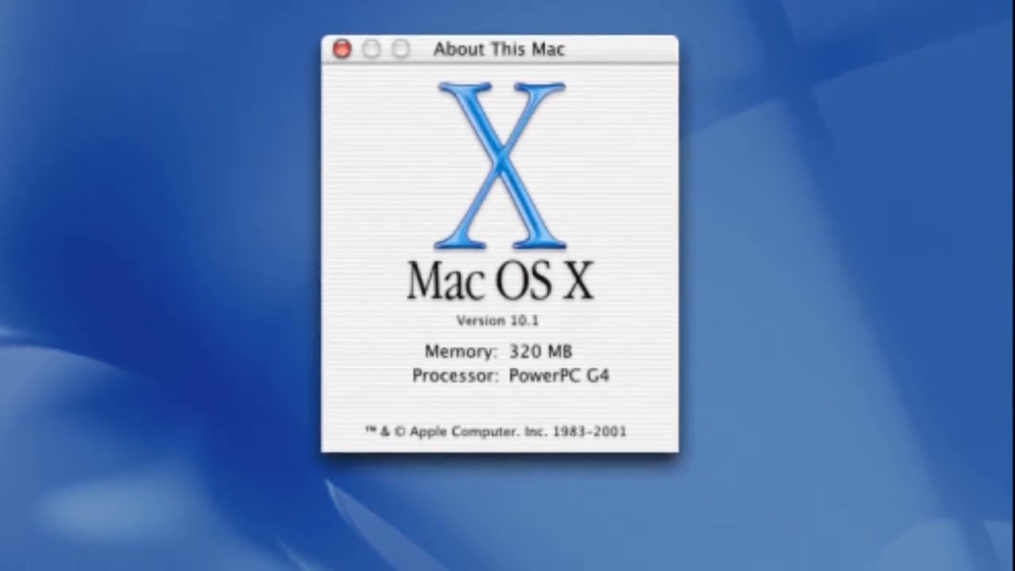
left_click_drag(496, 49, 496, 13)
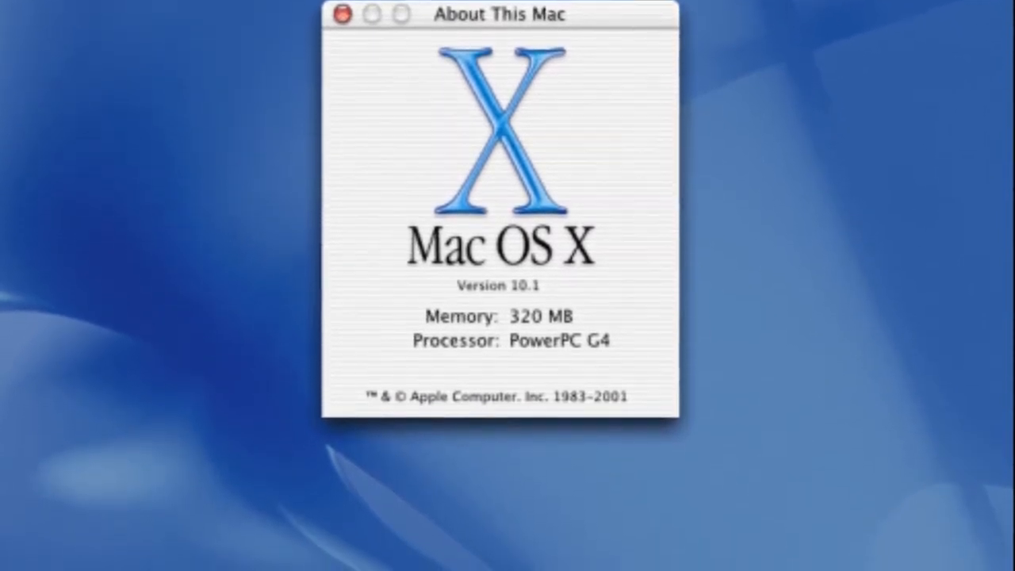